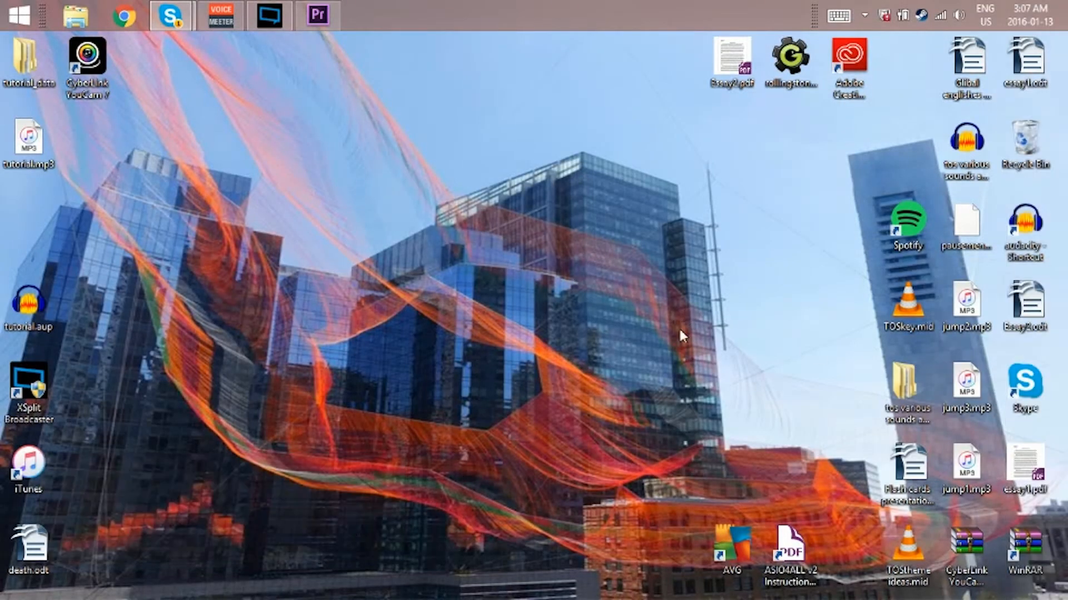
{"action": "mouse_move", "coordinate": [506, 155]}
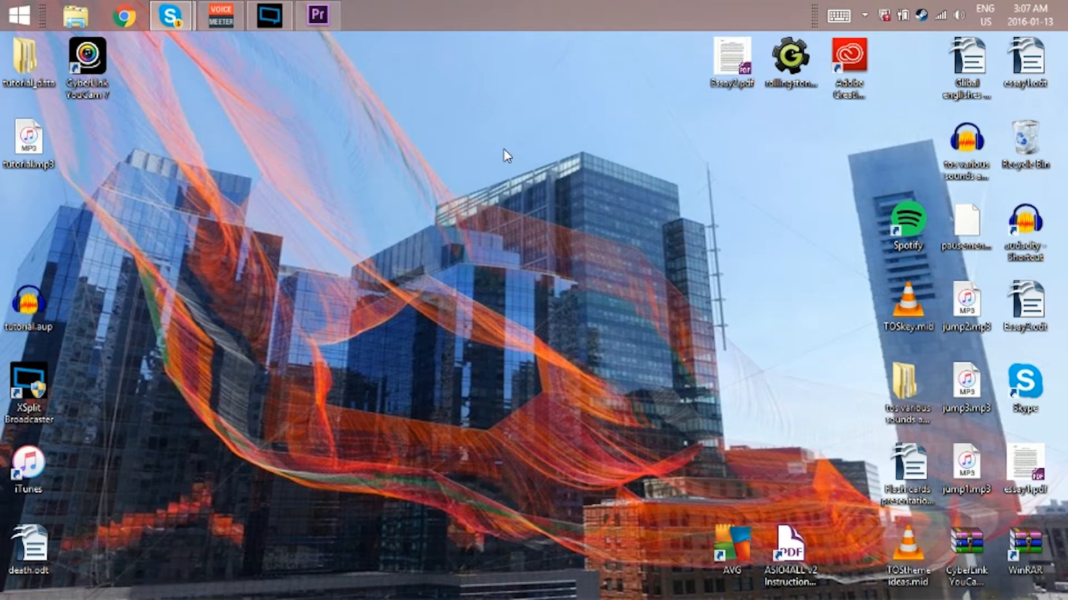
{"action": "mouse_move", "coordinate": [258, 197]}
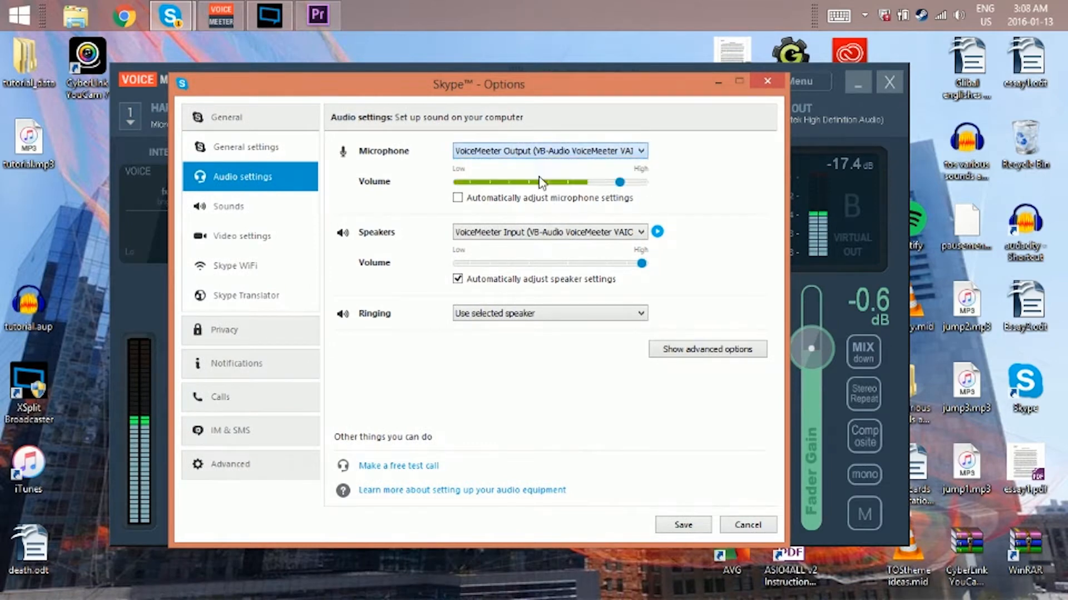
Step: Switch Skype's microphone from VoiceMeeter Output to a different device
{"action": "left_click", "coordinate": [548, 151]}
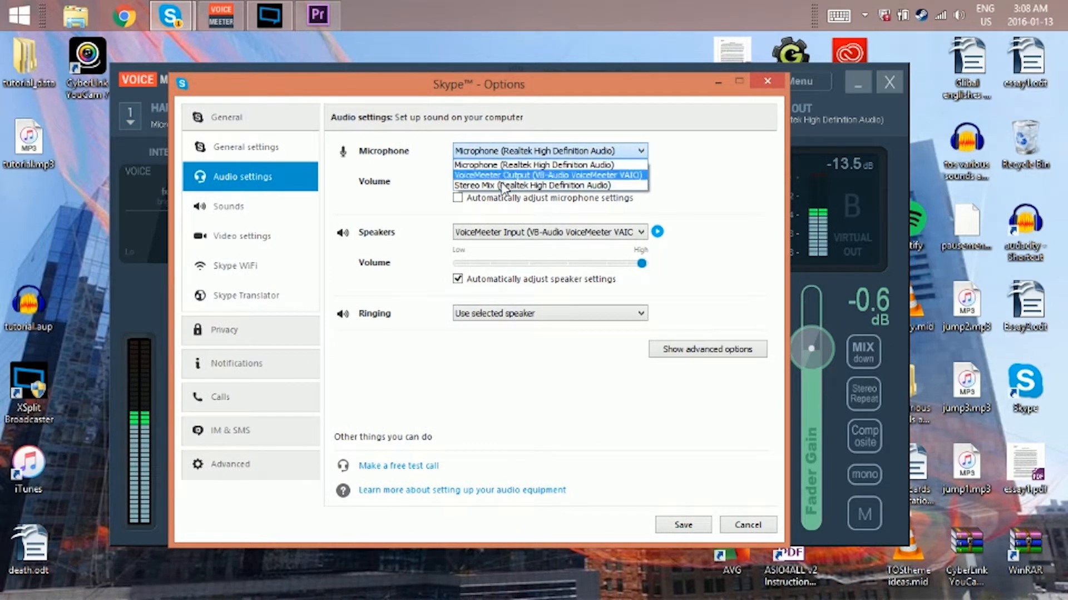
{"action": "left_click", "coordinate": [536, 186]}
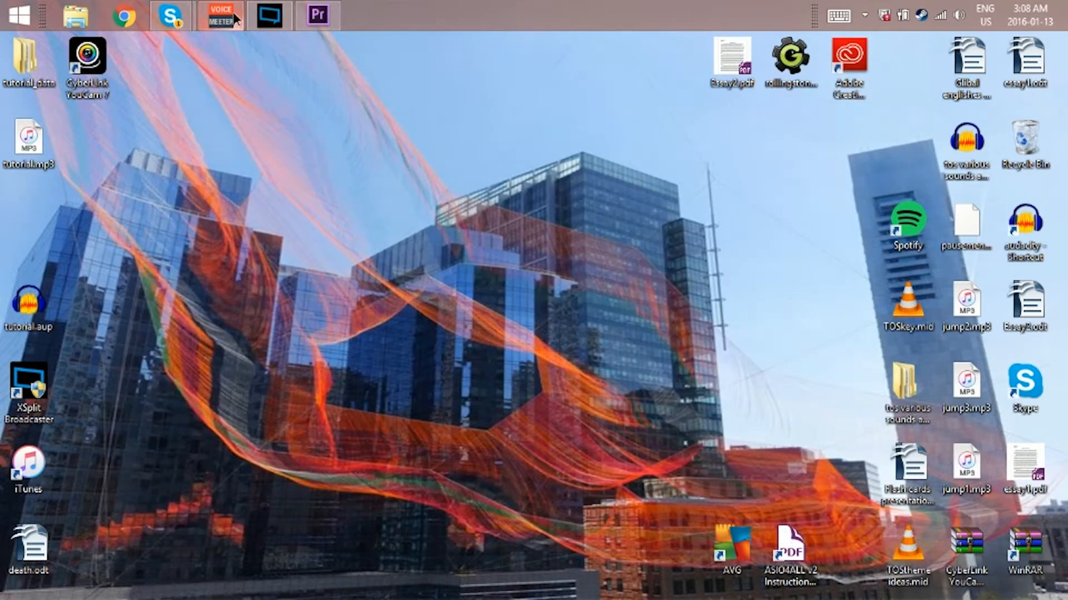
Step: Restore the VoiceMeeter mixer window from the taskbar
{"action": "left_click", "coordinate": [219, 15]}
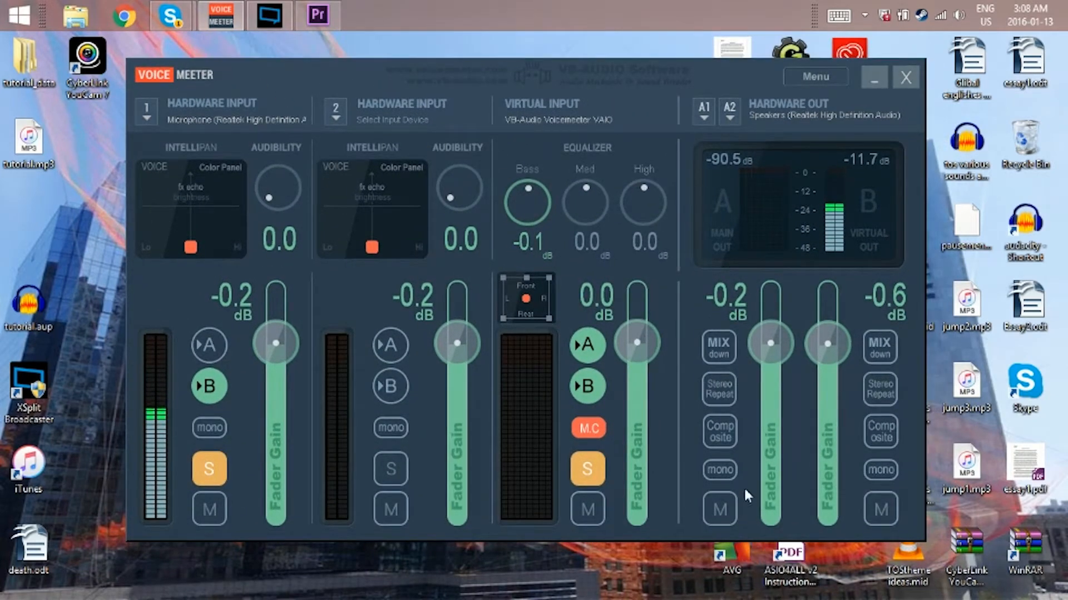
{"action": "mouse_move", "coordinate": [231, 212]}
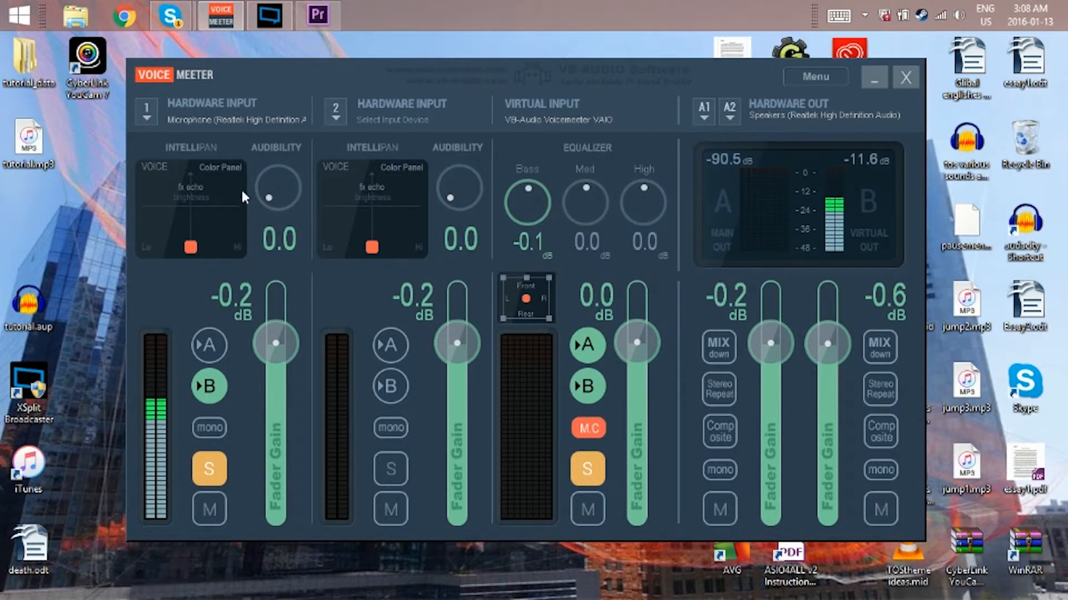
{"action": "mouse_move", "coordinate": [560, 135]}
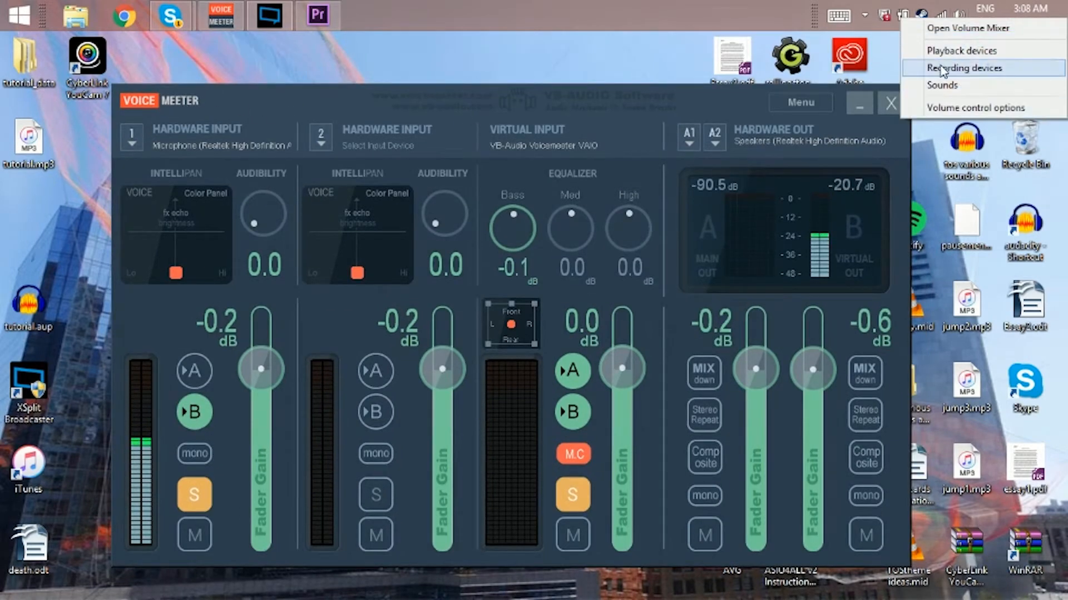
Step: Check VoiceMeeter Input on the Playback tab, then view recording devices and recentre the Sound dialog
{"action": "left_click", "coordinate": [962, 50]}
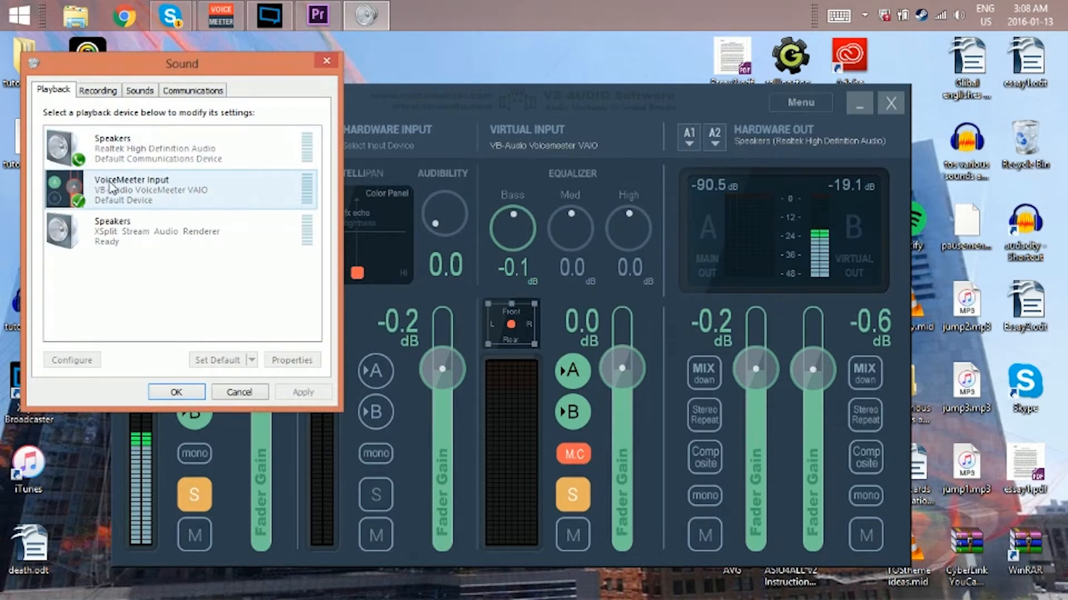
{"action": "left_click", "coordinate": [180, 231]}
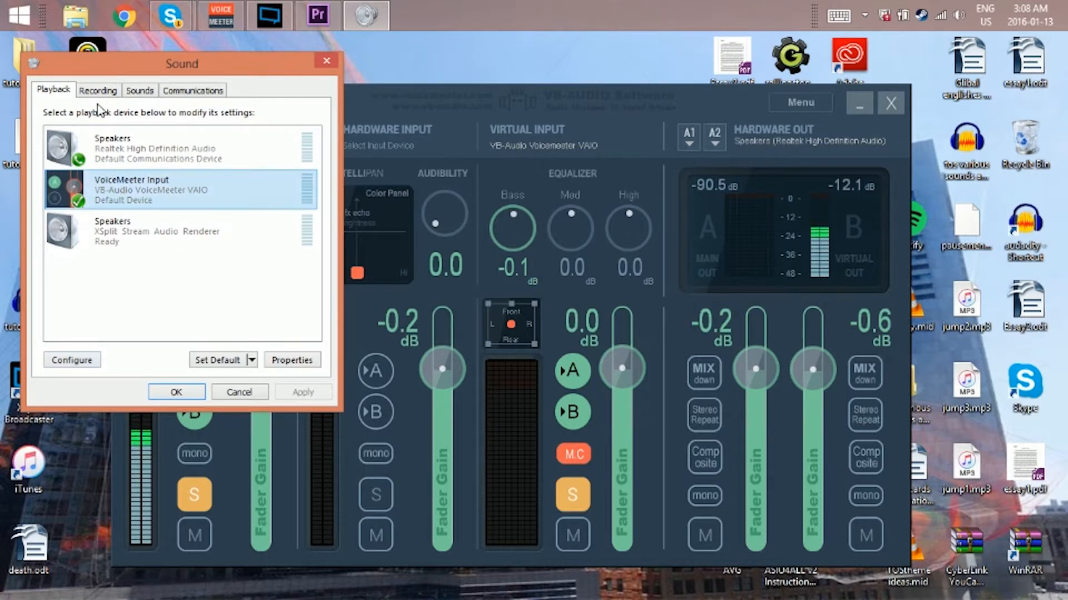
{"action": "left_click", "coordinate": [97, 90]}
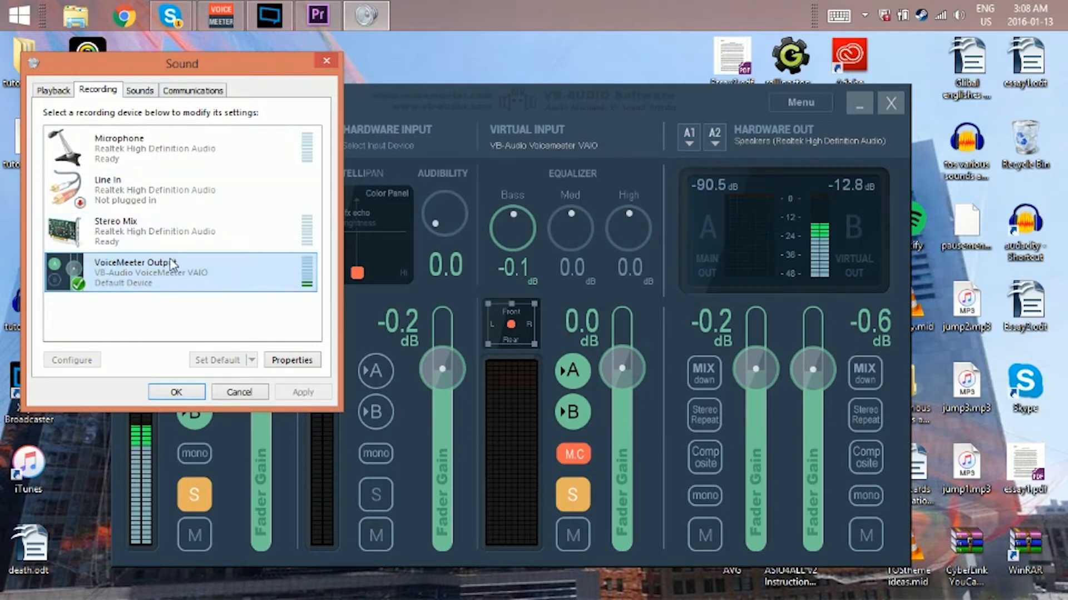
{"action": "left_click_drag", "start_coordinate": [182, 63], "coordinate": [313, 166]}
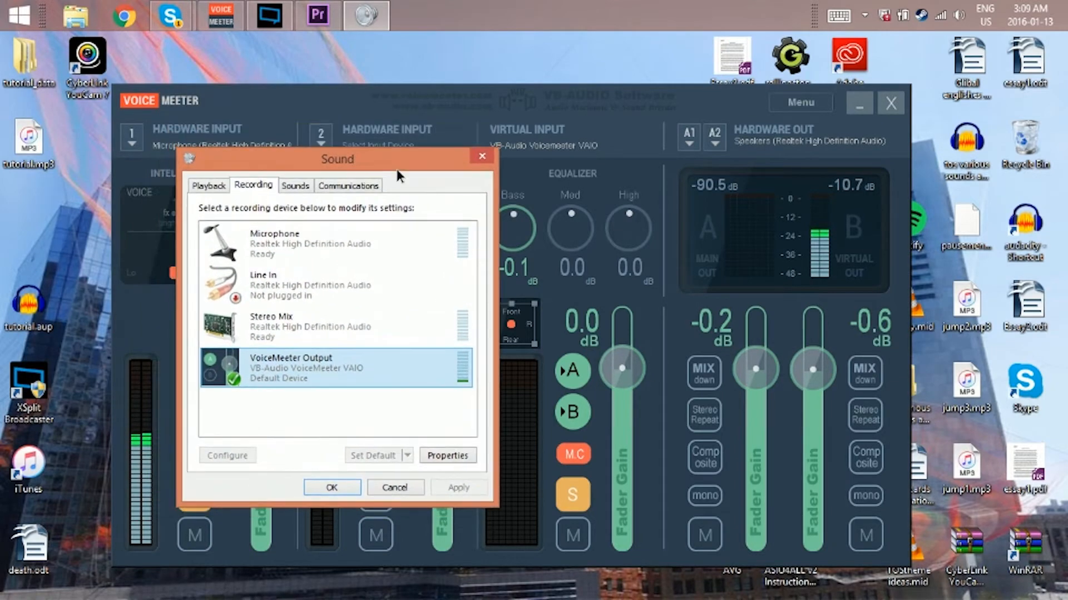
{"action": "left_click_drag", "start_coordinate": [337, 158], "coordinate": [364, 151]}
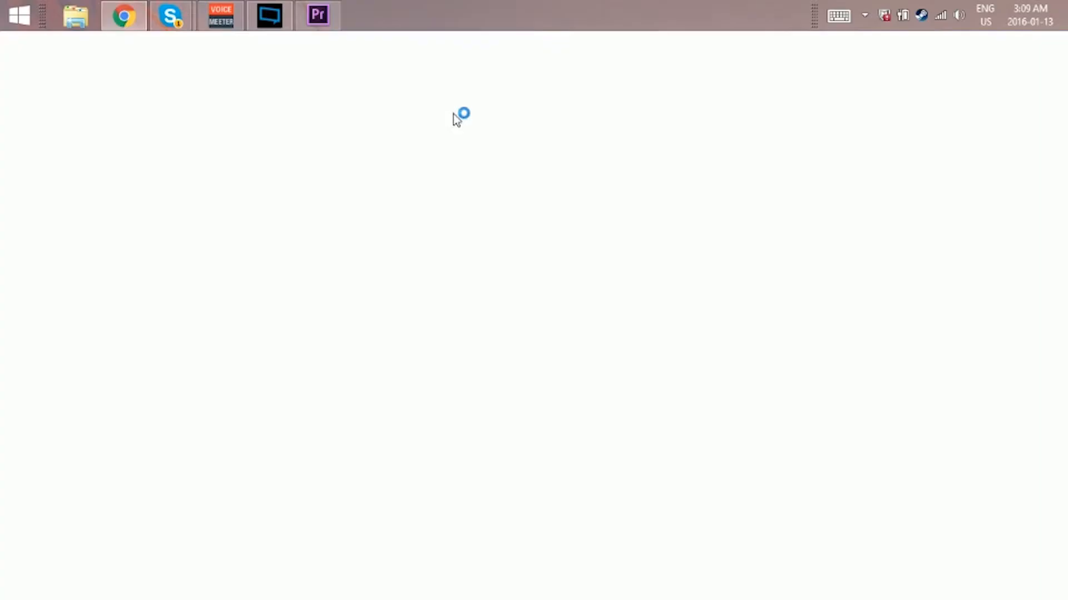
Step: Bring the VoiceMeeter mixer back to the front via the taskbar
{"action": "left_click", "coordinate": [219, 15]}
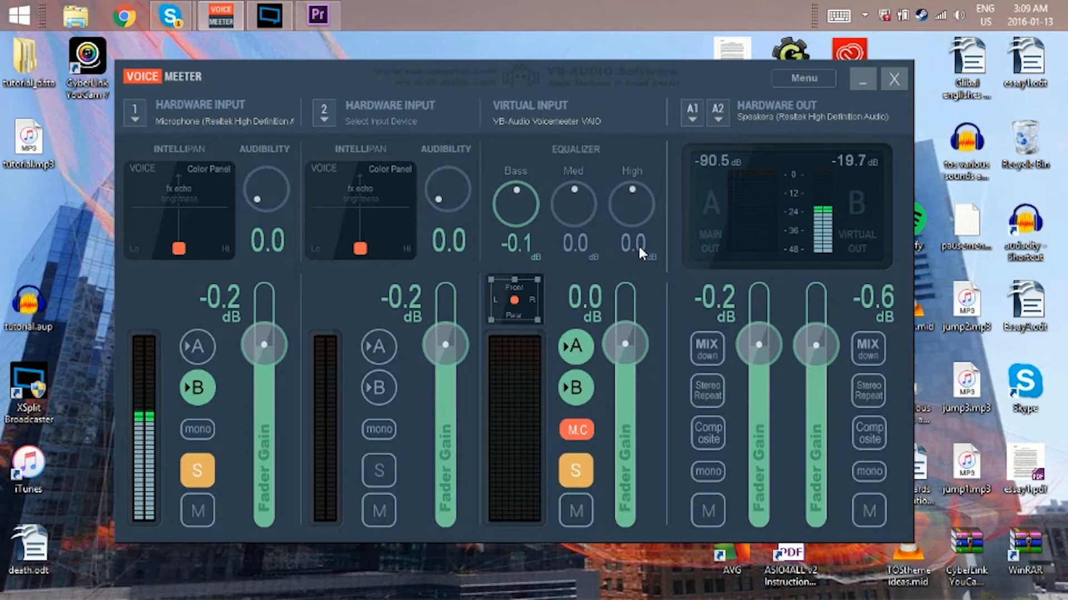
{"action": "mouse_move", "coordinate": [211, 261]}
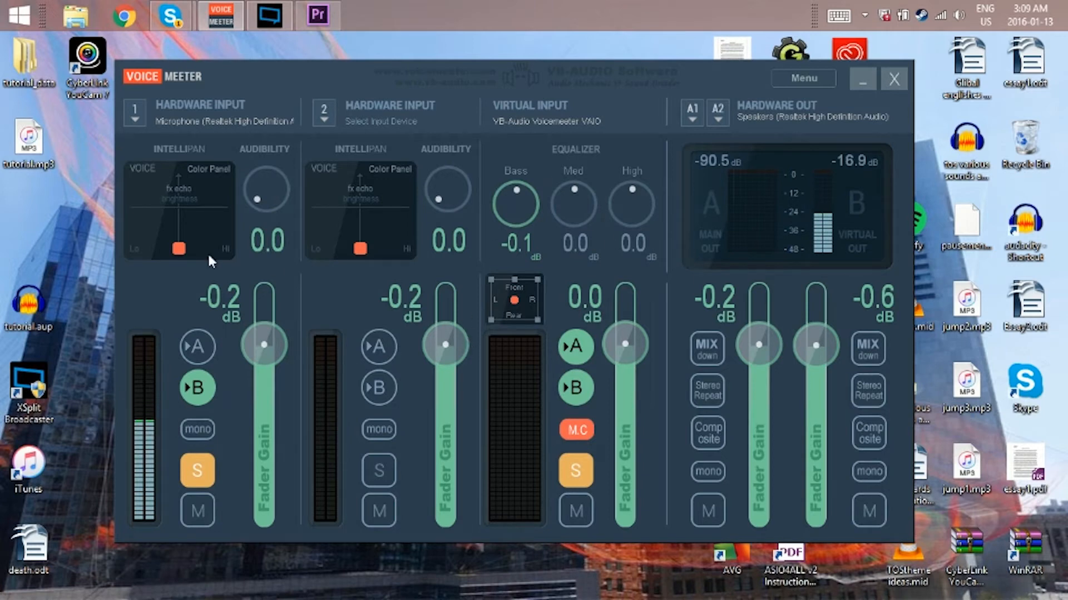
{"action": "mouse_move", "coordinate": [441, 384]}
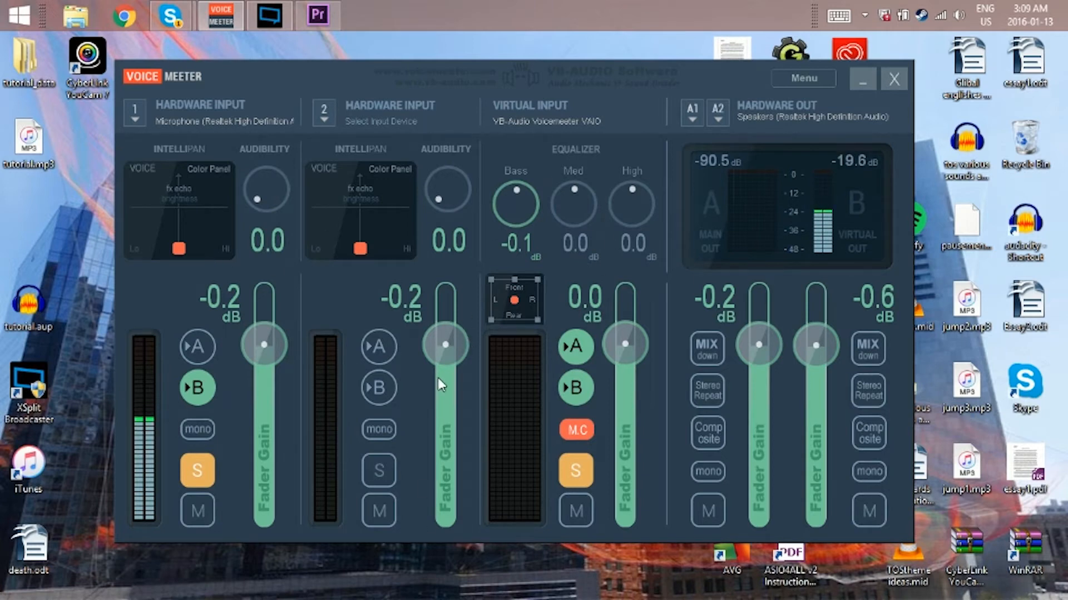
{"action": "mouse_move", "coordinate": [652, 332]}
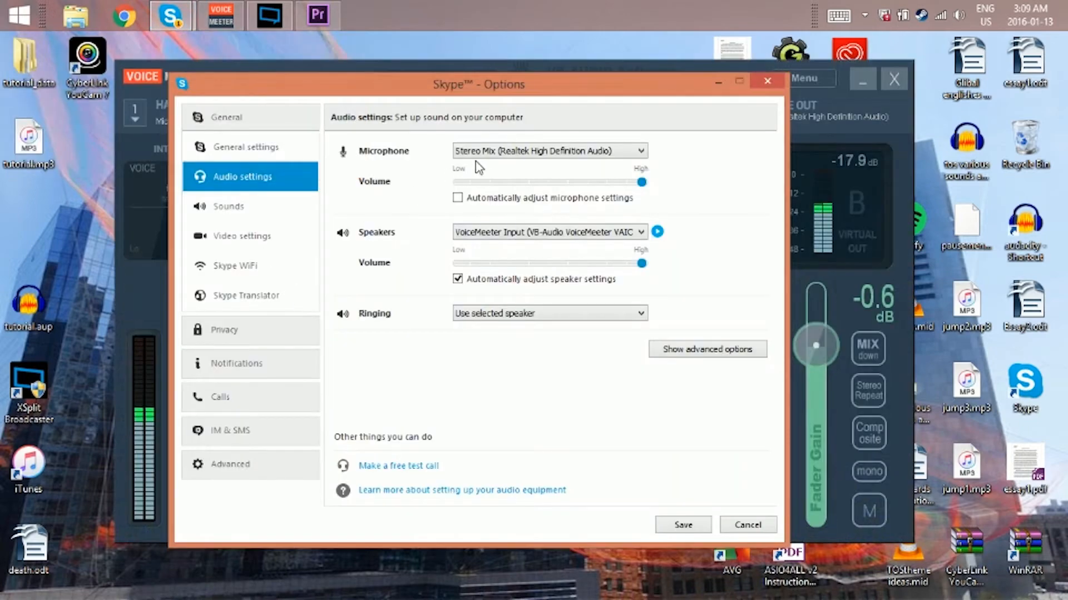
Step: Set Skype's microphone to VoiceMeeter Output
{"action": "left_click", "coordinate": [548, 151]}
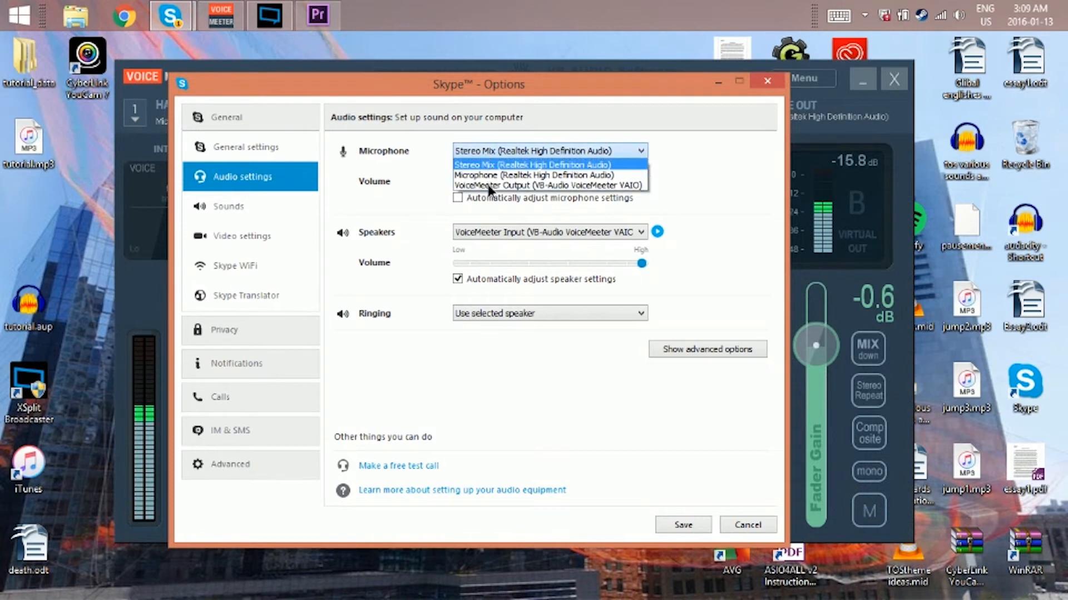
{"action": "left_click", "coordinate": [533, 164]}
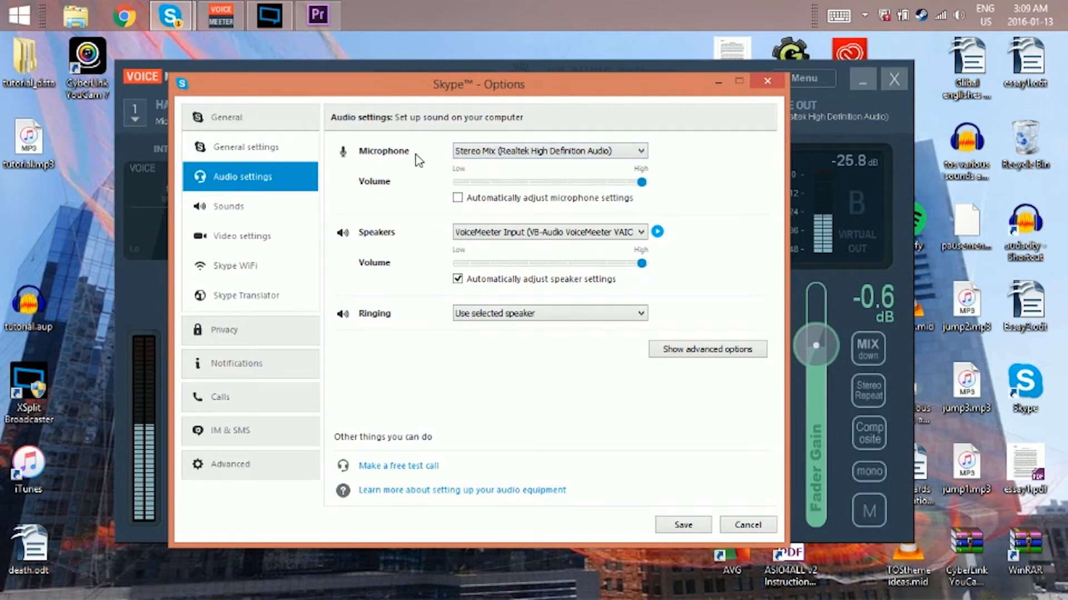
{"action": "left_click", "coordinate": [548, 150]}
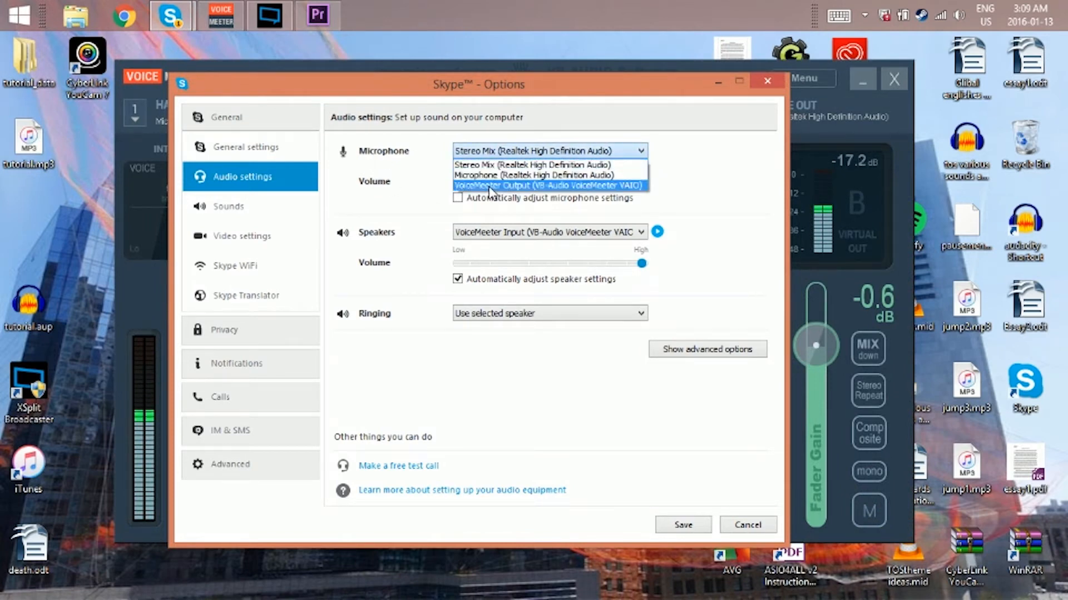
{"action": "left_click", "coordinate": [549, 185]}
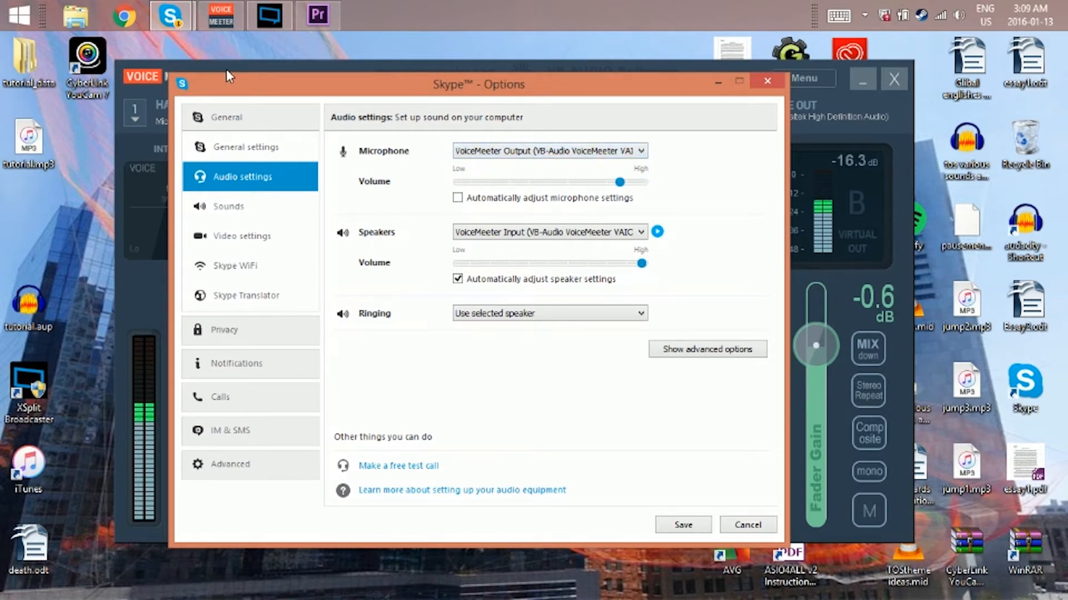
{"action": "left_click_drag", "start_coordinate": [479, 84], "coordinate": [520, 249]}
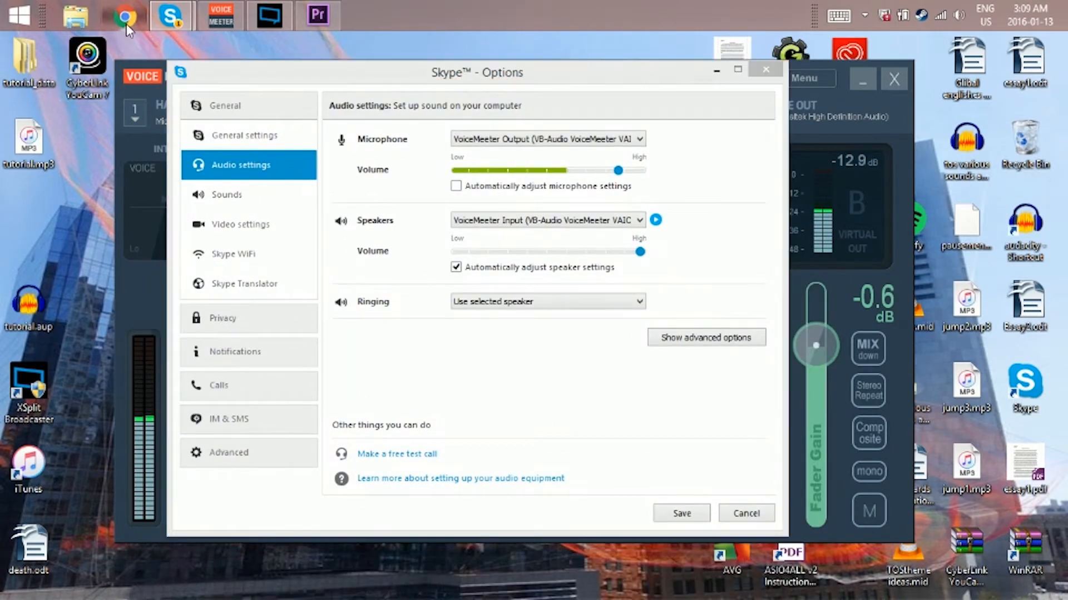
{"action": "left_click", "coordinate": [124, 15]}
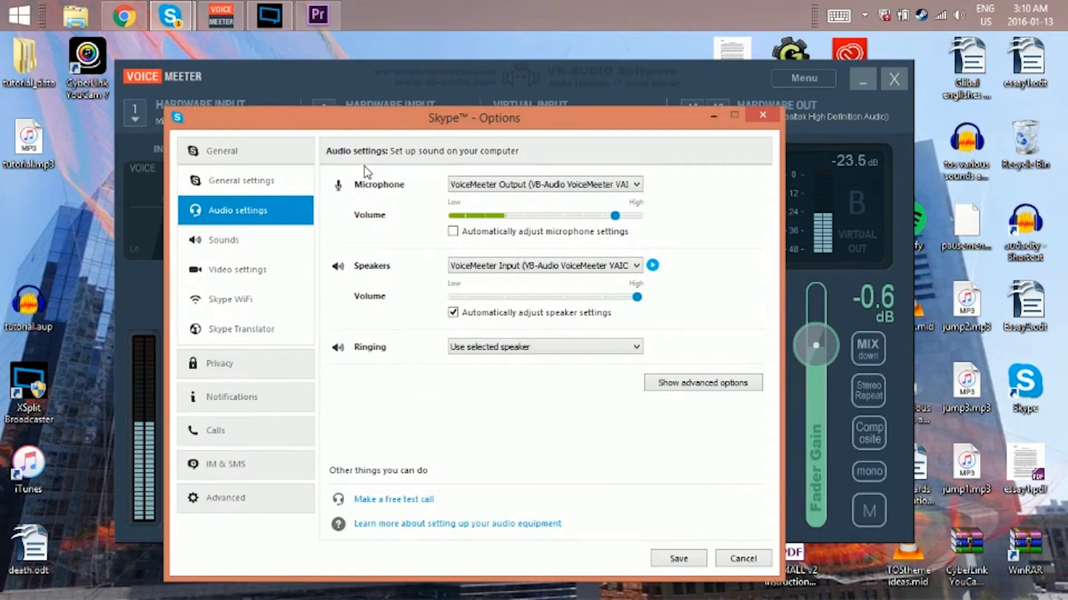
Step: Keep VoiceMeeter Input as Skype's speaker device
{"action": "left_click_drag", "start_coordinate": [474, 118], "coordinate": [489, 85]}
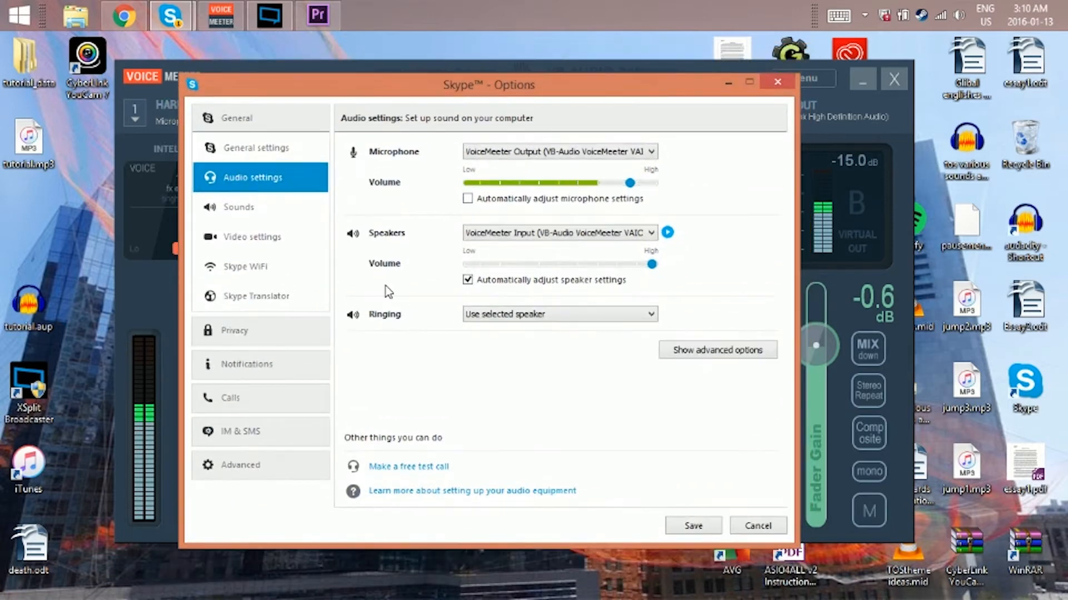
{"action": "left_click", "coordinate": [558, 232]}
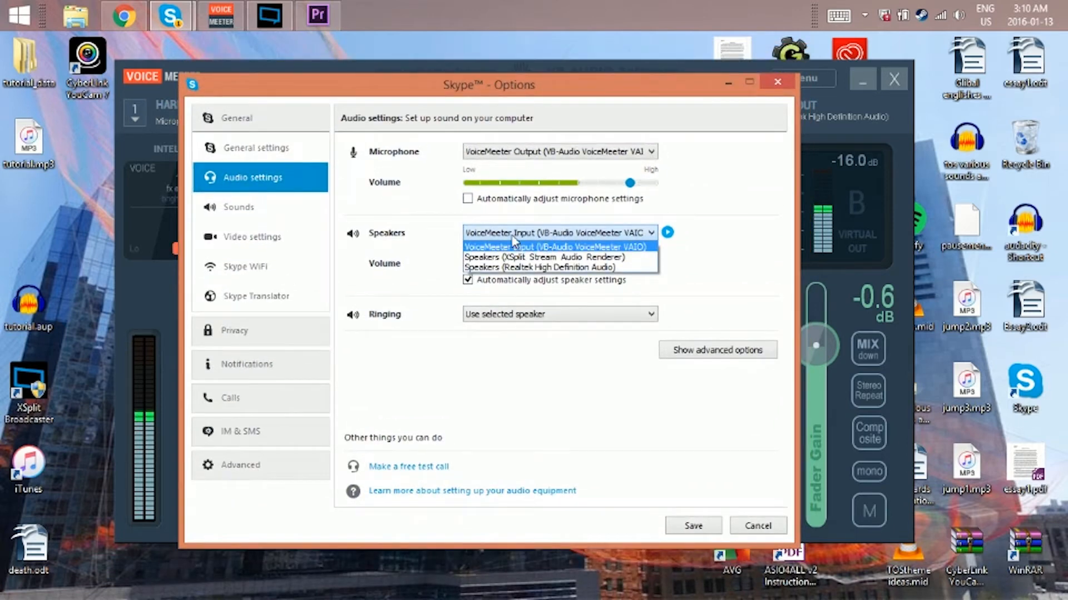
{"action": "left_click", "coordinate": [551, 245]}
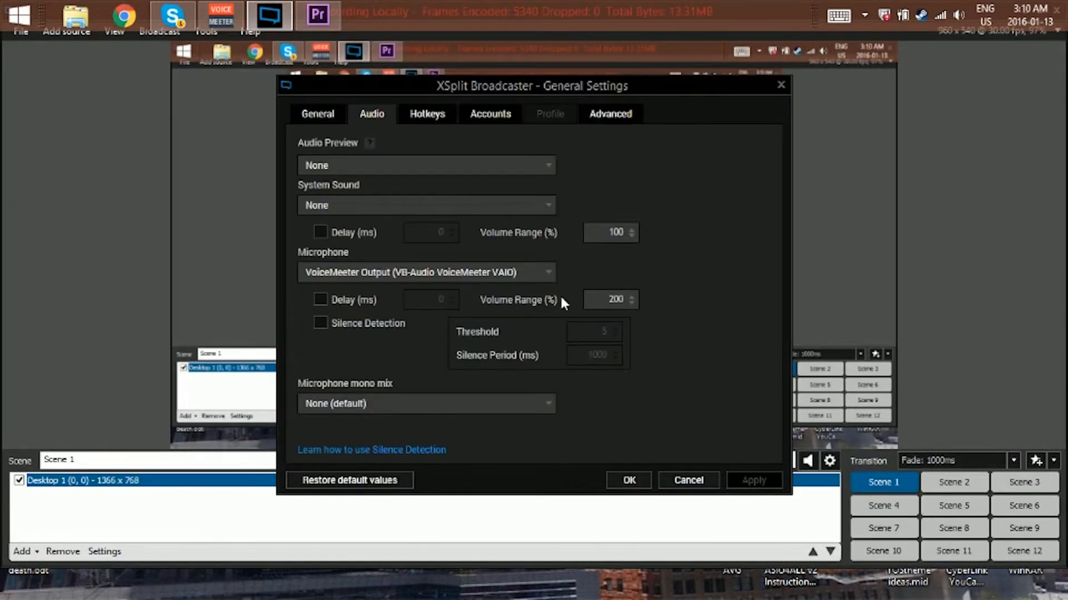
Step: Move the XSplit settings window higher on screen
{"action": "left_click_drag", "start_coordinate": [531, 86], "coordinate": [513, 55]}
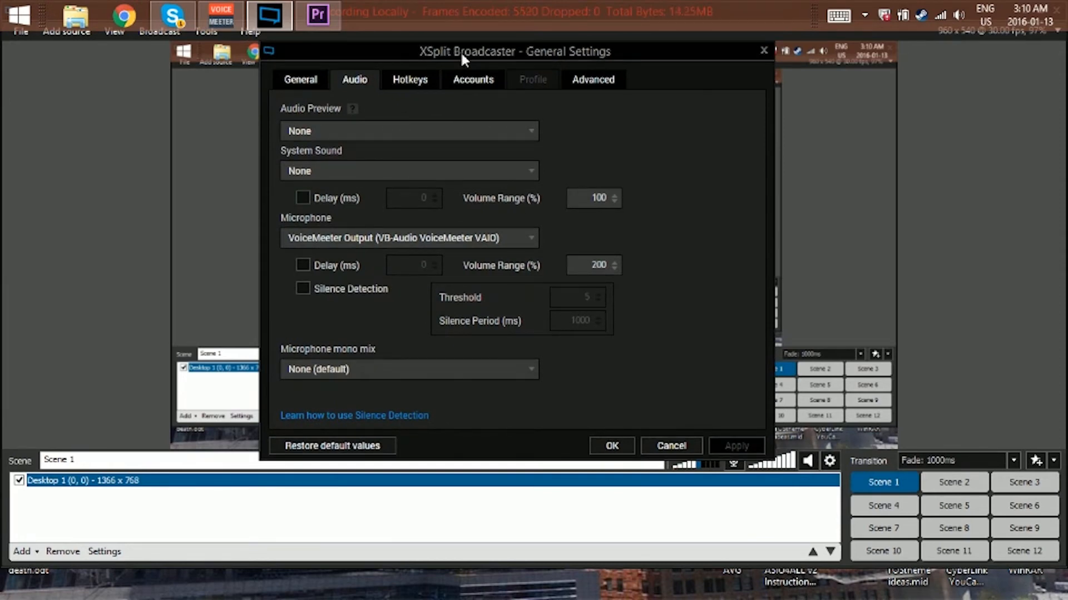
{"action": "mouse_move", "coordinate": [582, 154]}
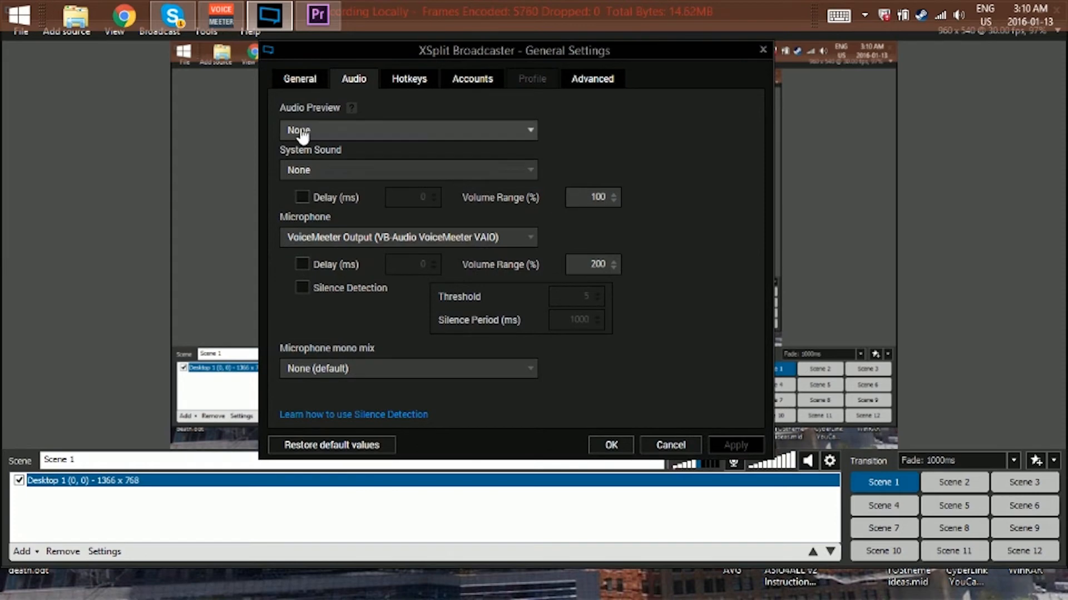
{"action": "mouse_move", "coordinate": [320, 184]}
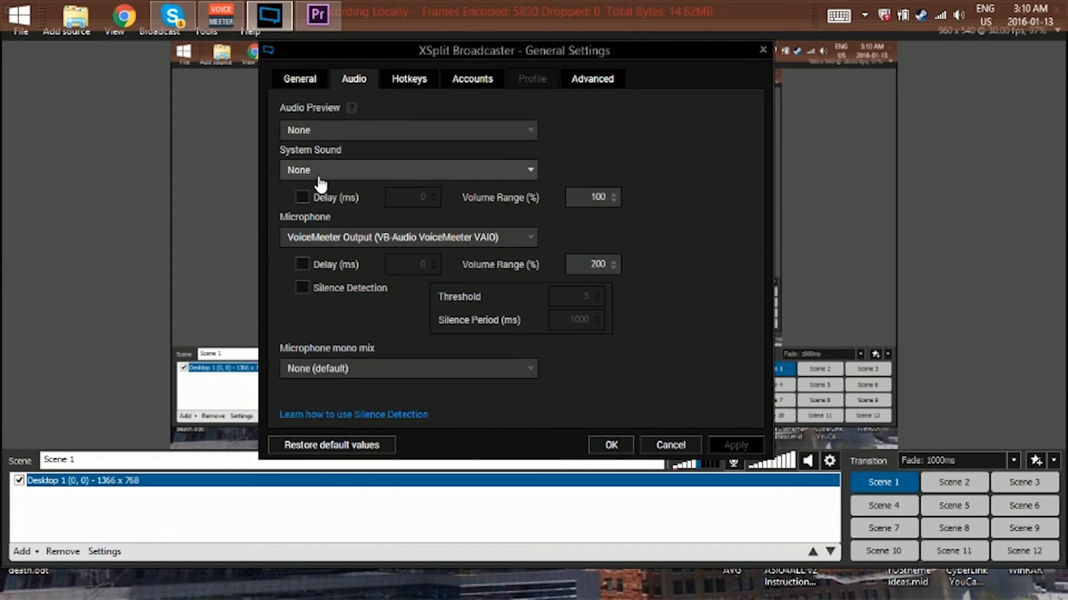
{"action": "mouse_move", "coordinate": [436, 175]}
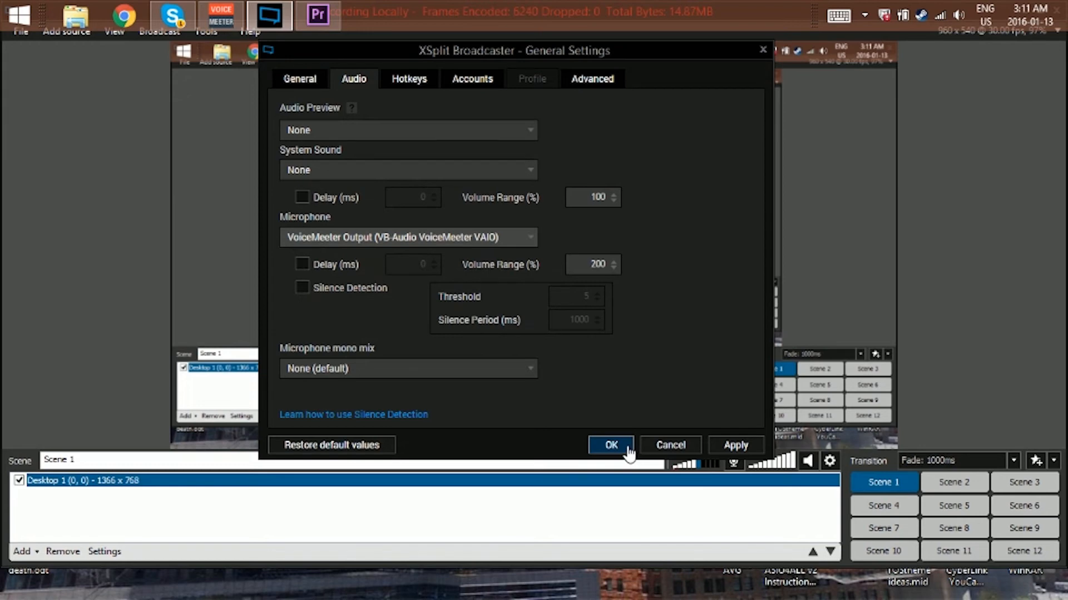
{"action": "mouse_move", "coordinate": [790, 437]}
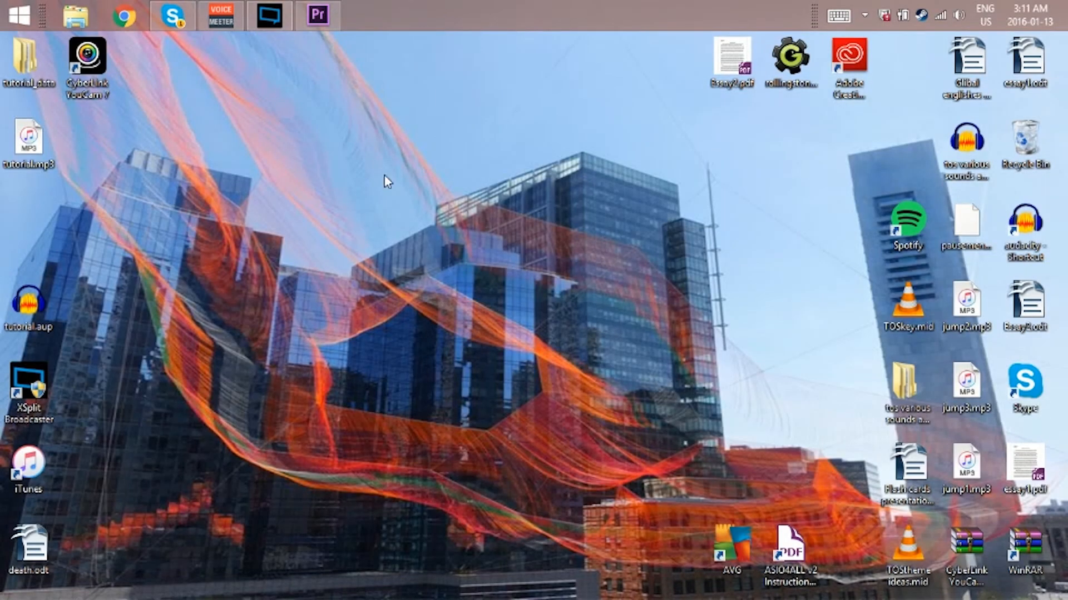
{"action": "mouse_move", "coordinate": [324, 183]}
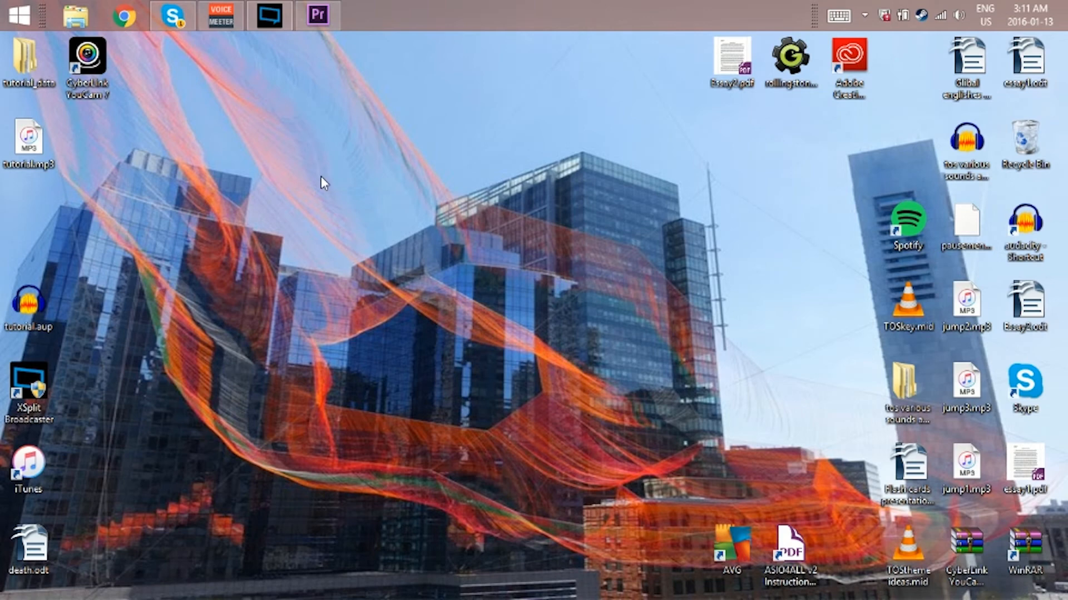
{"action": "mouse_move", "coordinate": [283, 224]}
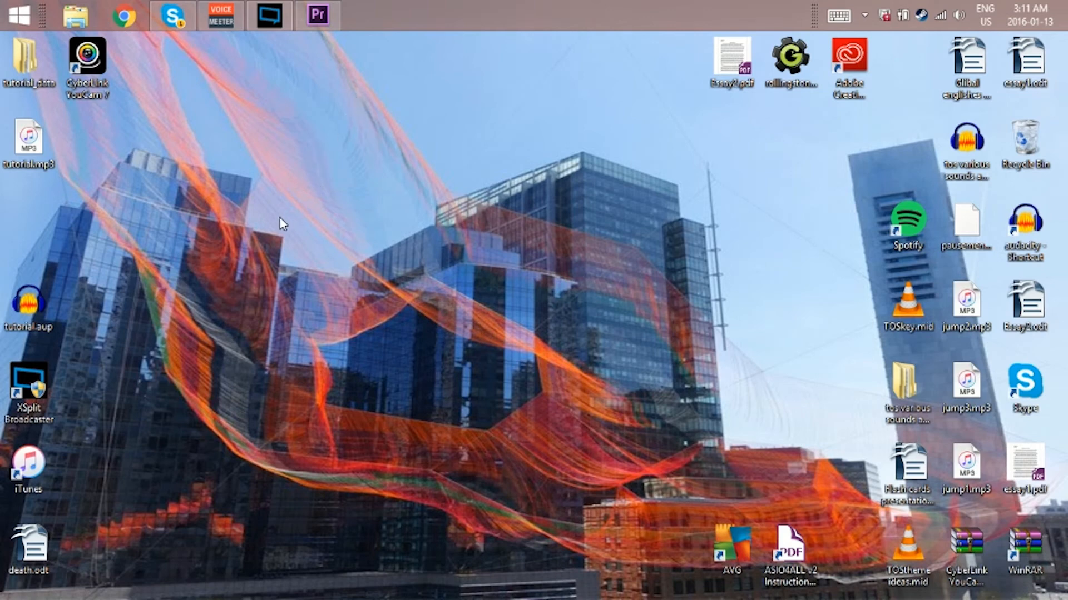
{"action": "mouse_move", "coordinate": [383, 246]}
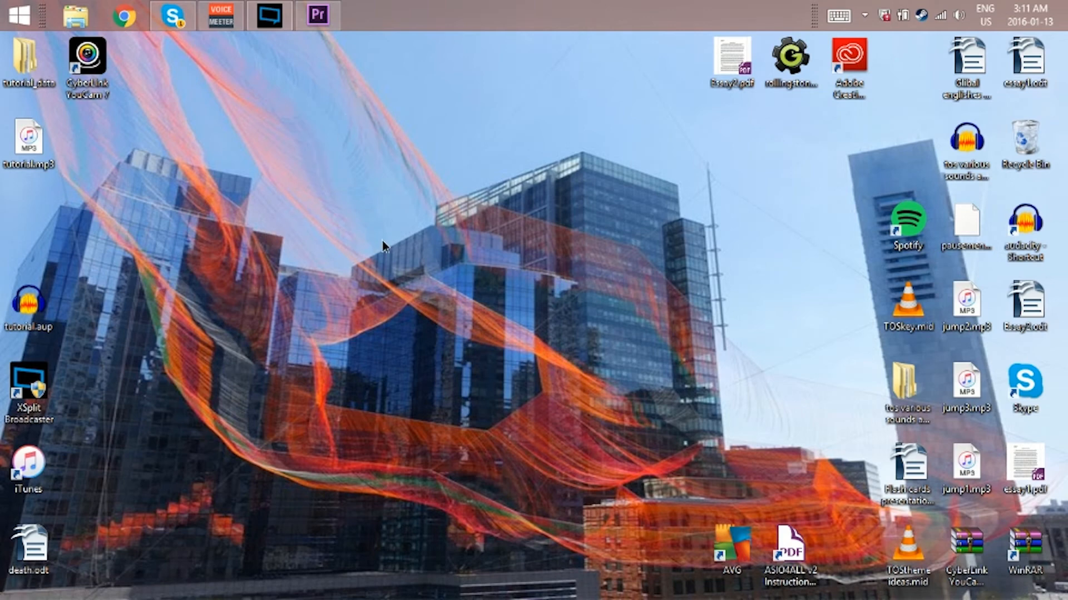
{"action": "left_click_drag", "start_coordinate": [385, 240], "coordinate": [740, 513]}
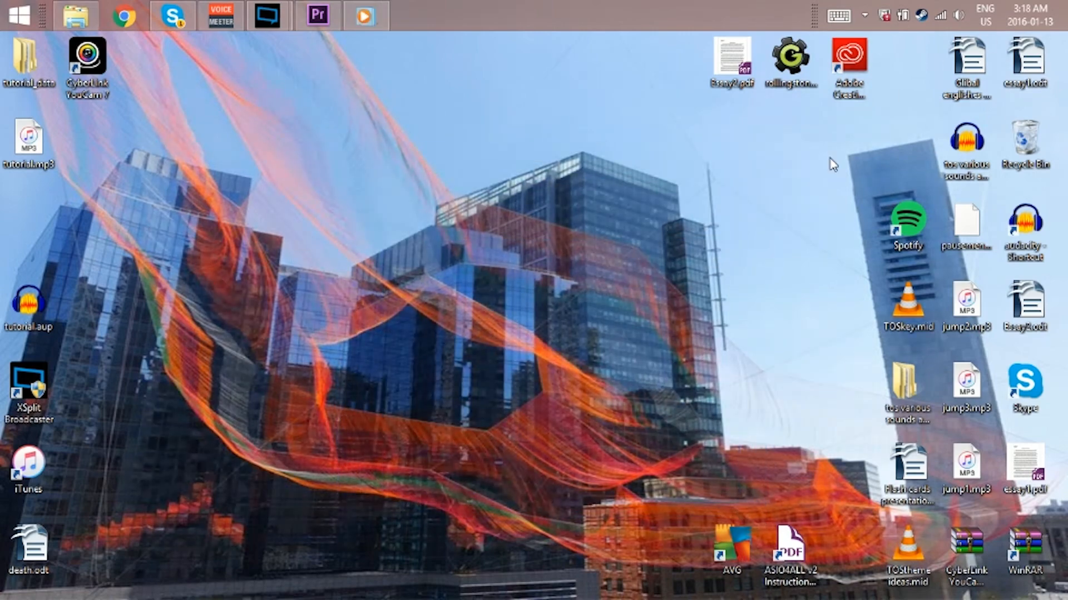
Step: Adjust the third device's volume slider and set the second device's volume to 34
{"action": "left_click", "coordinate": [958, 14]}
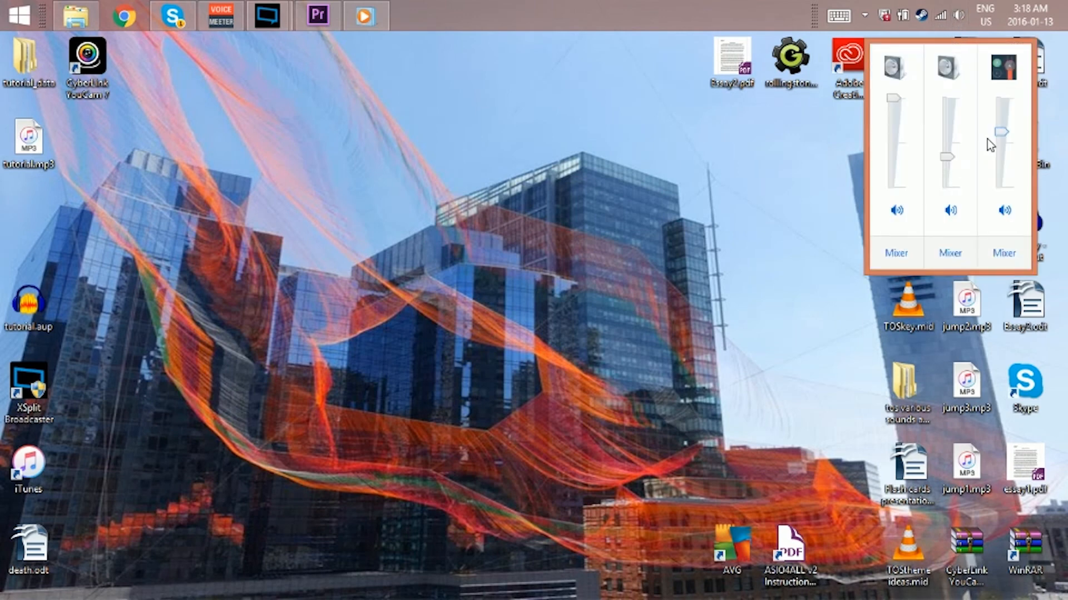
{"action": "left_click_drag", "start_coordinate": [1004, 146], "coordinate": [1003, 143]}
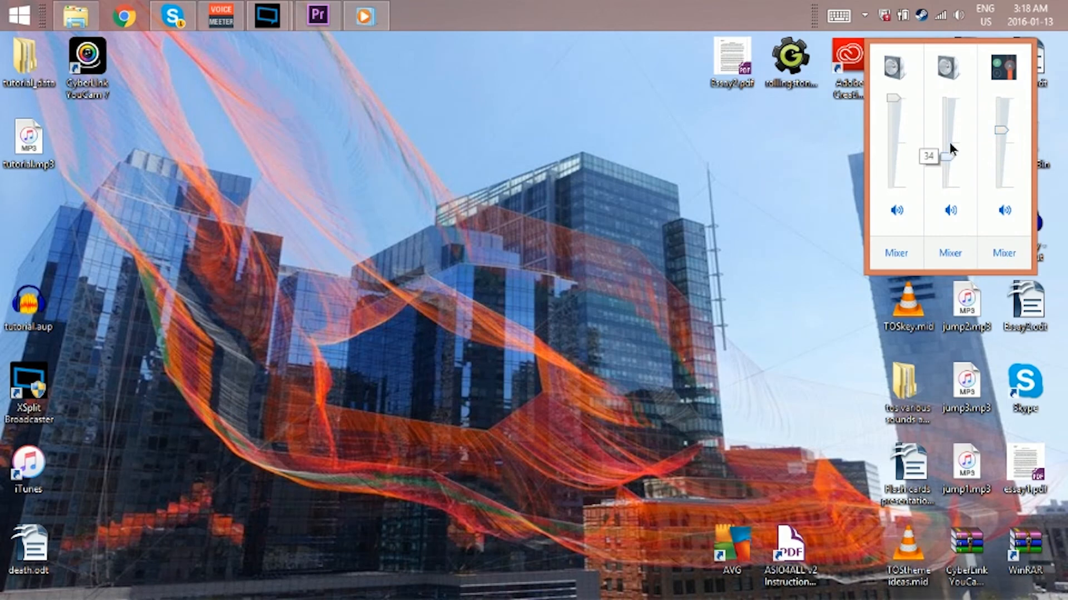
{"action": "left_click_drag", "start_coordinate": [949, 122], "coordinate": [949, 159]}
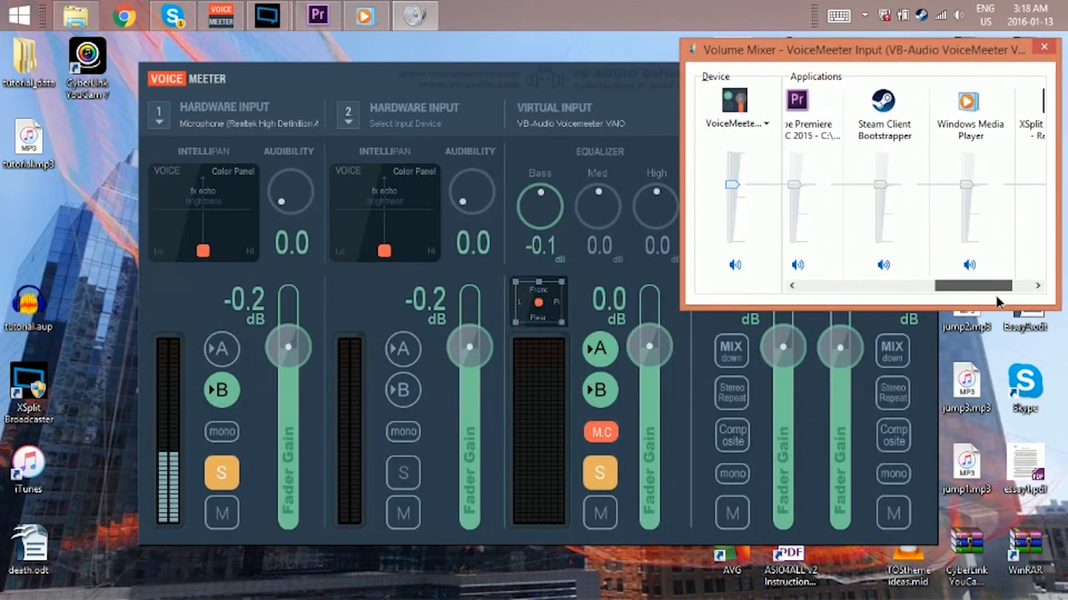
Step: Scroll the VoiceMeeter Input app levels to XSplit Broadcaster, then close the mixer
{"action": "scroll", "scroll_direction": "right", "scroll_amount": 3}
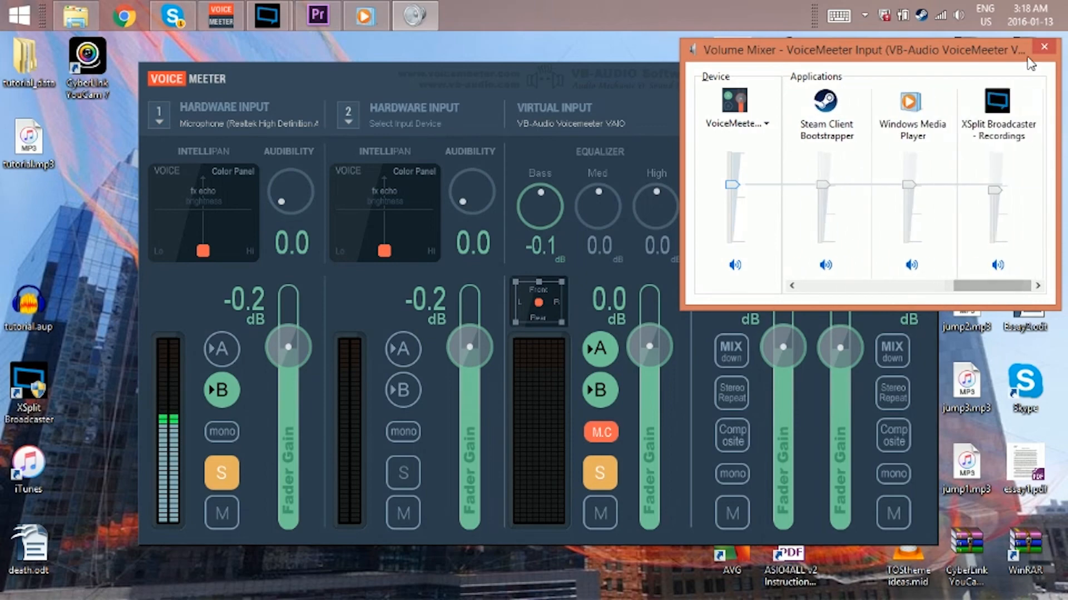
{"action": "left_click", "coordinate": [1042, 46]}
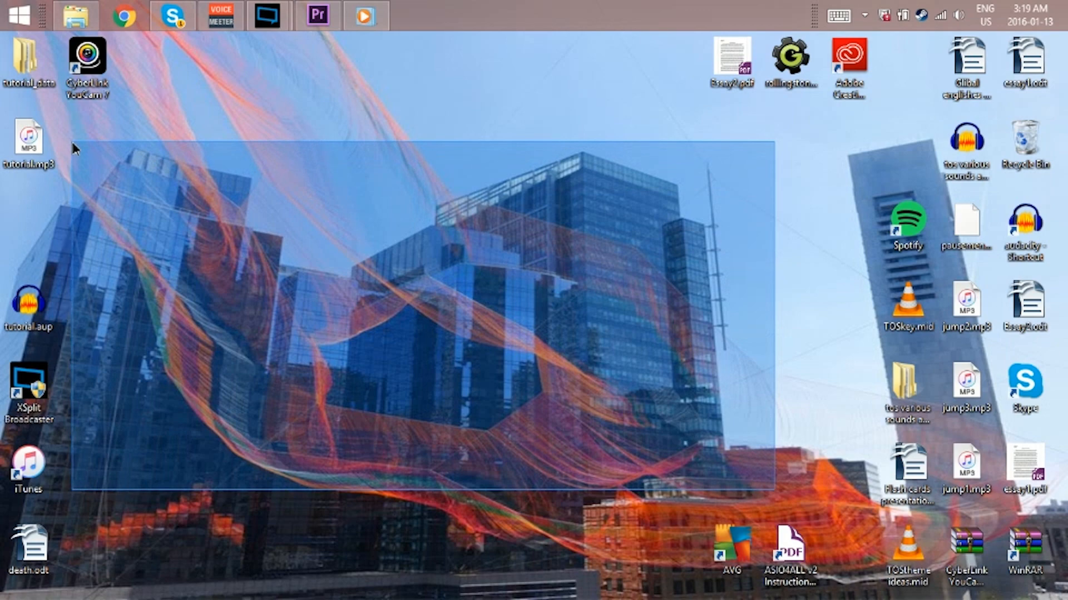
{"action": "left_click_drag", "start_coordinate": [75, 148], "coordinate": [783, 494]}
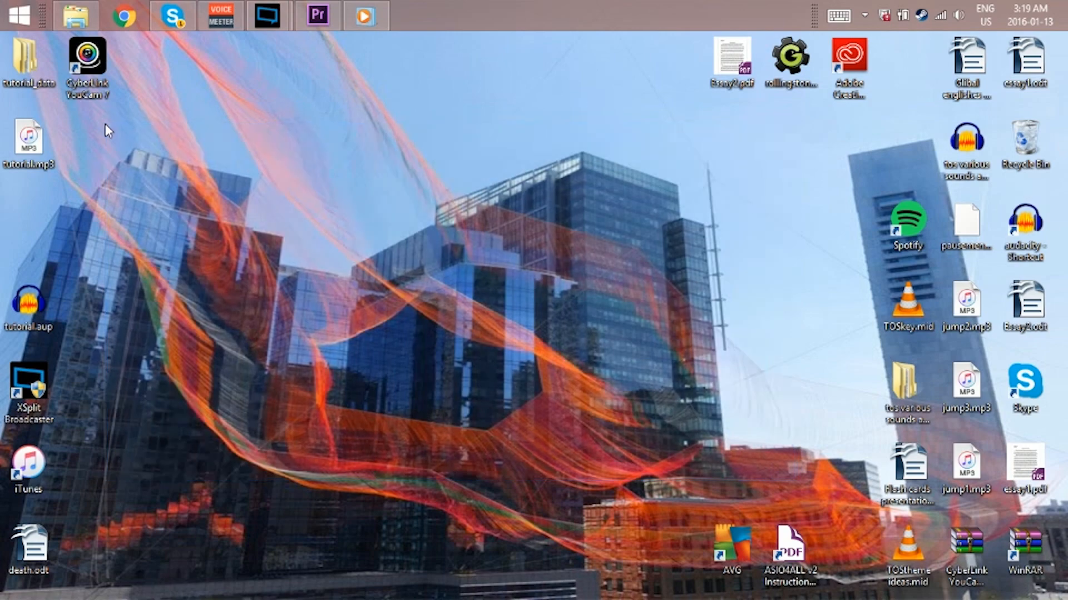
{"action": "mouse_move", "coordinate": [225, 140]}
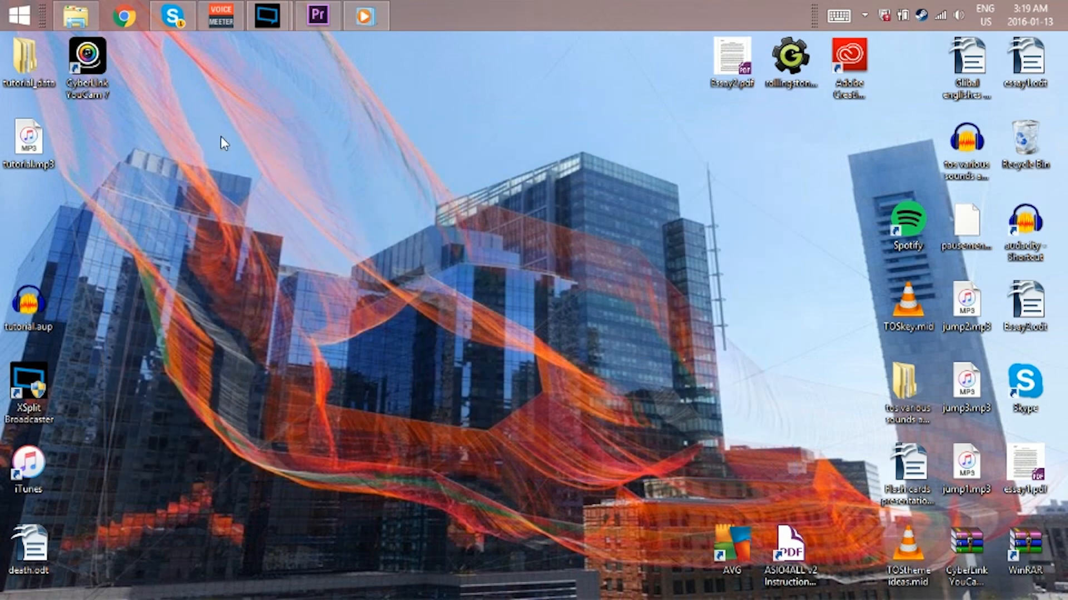